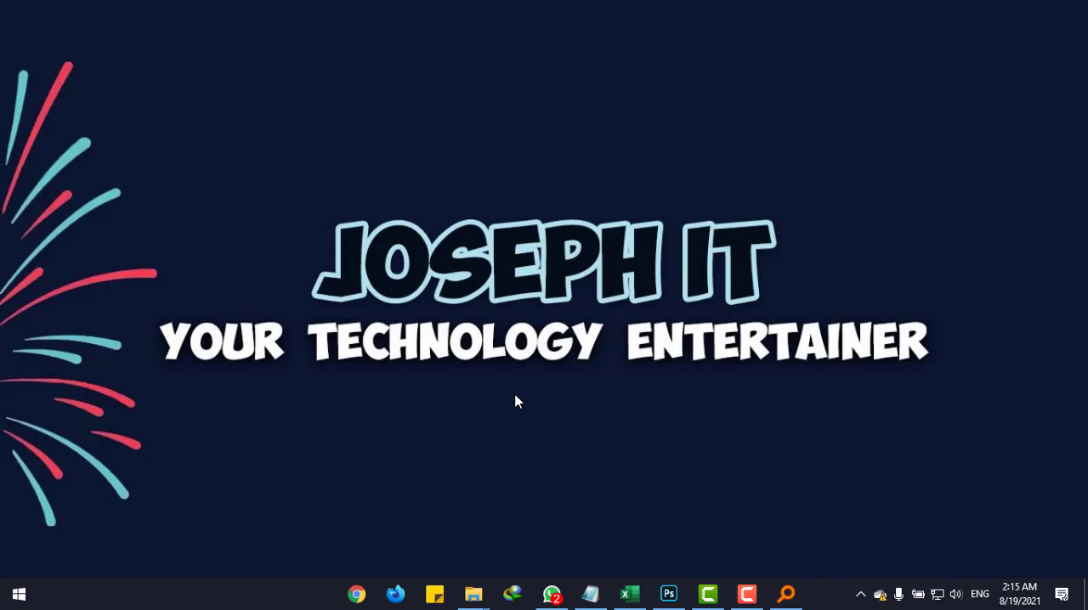
# - Bring Photoshop to the front from the taskbar, showing the blank Untitled-2 canvas
pyautogui.click(669, 595)
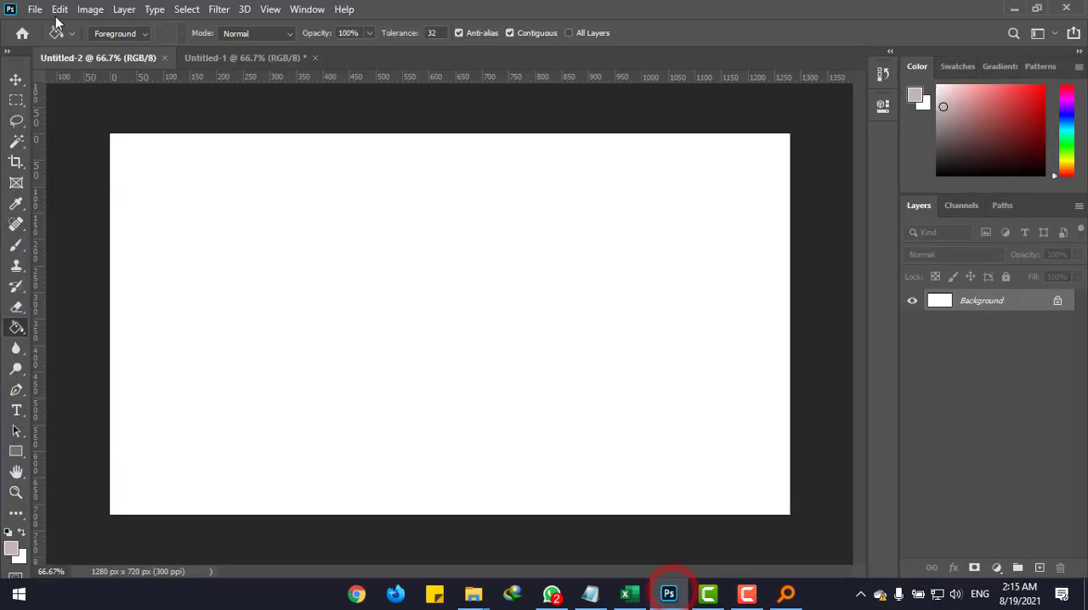
# - Open the File Handling section of Photoshop's General preferences
pyautogui.click(60, 9)
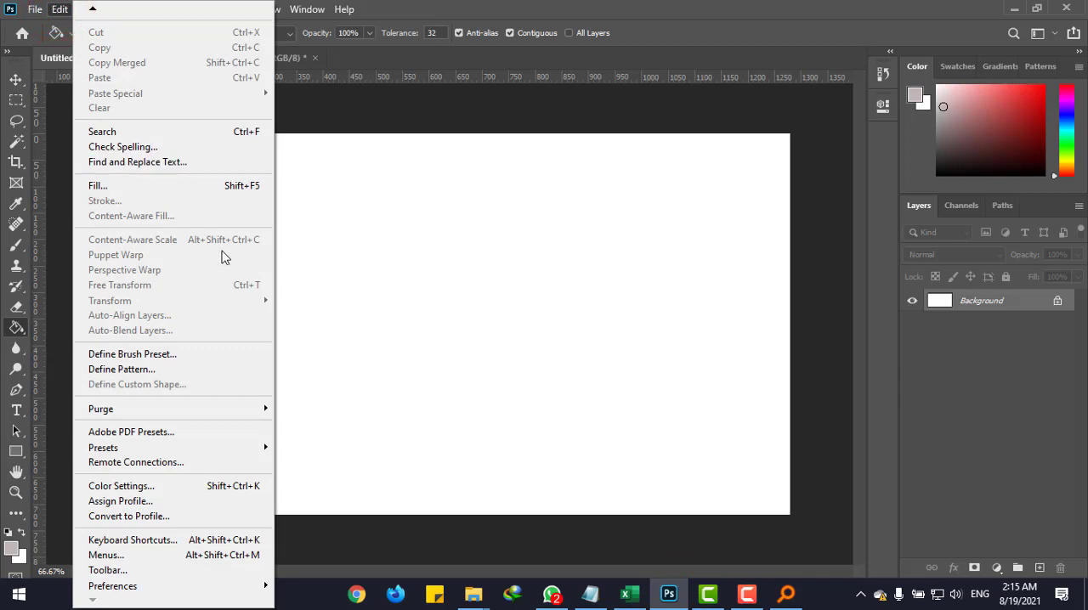
pyautogui.moveTo(113, 586)
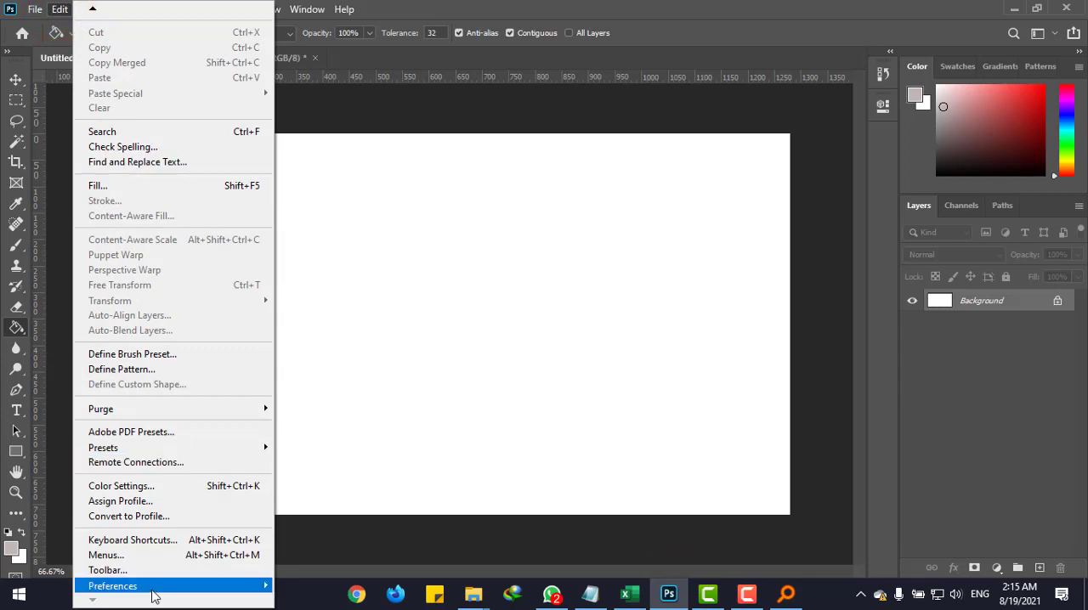
pyautogui.click(112, 586)
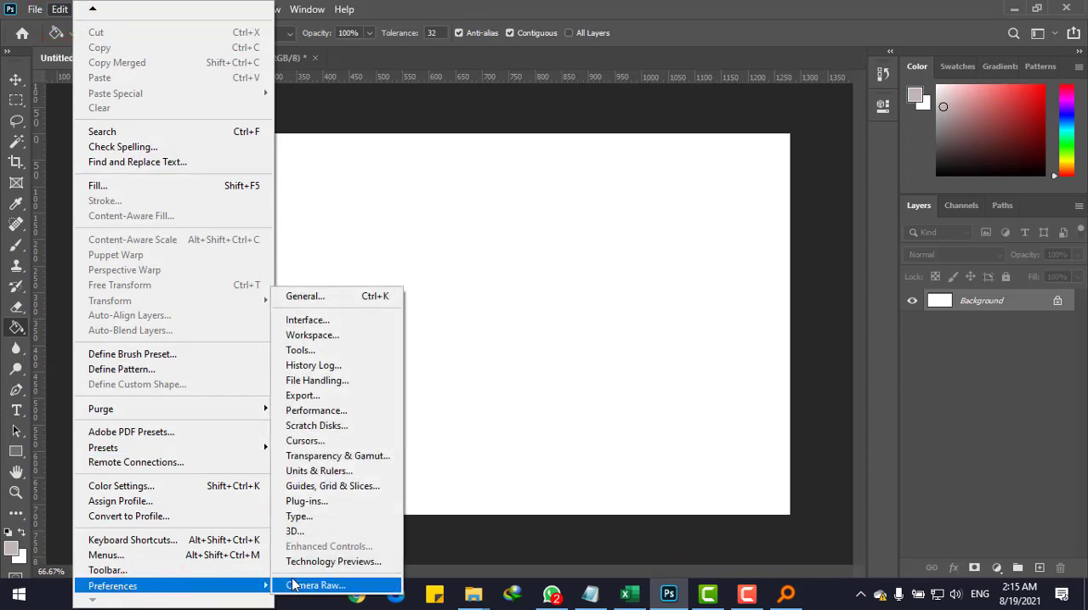
pyautogui.click(304, 296)
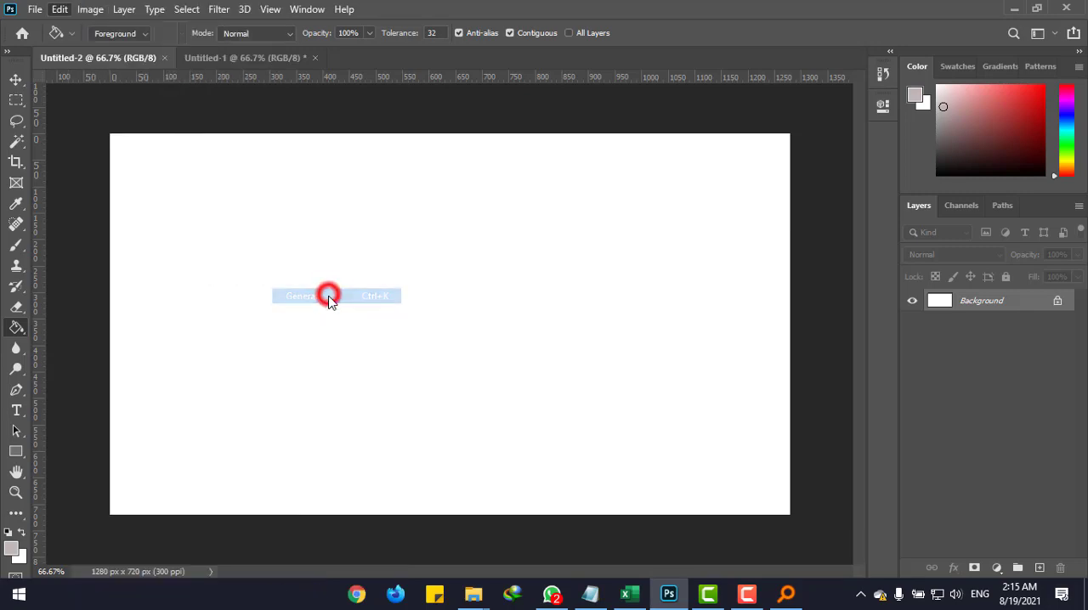
pyautogui.click(300, 296)
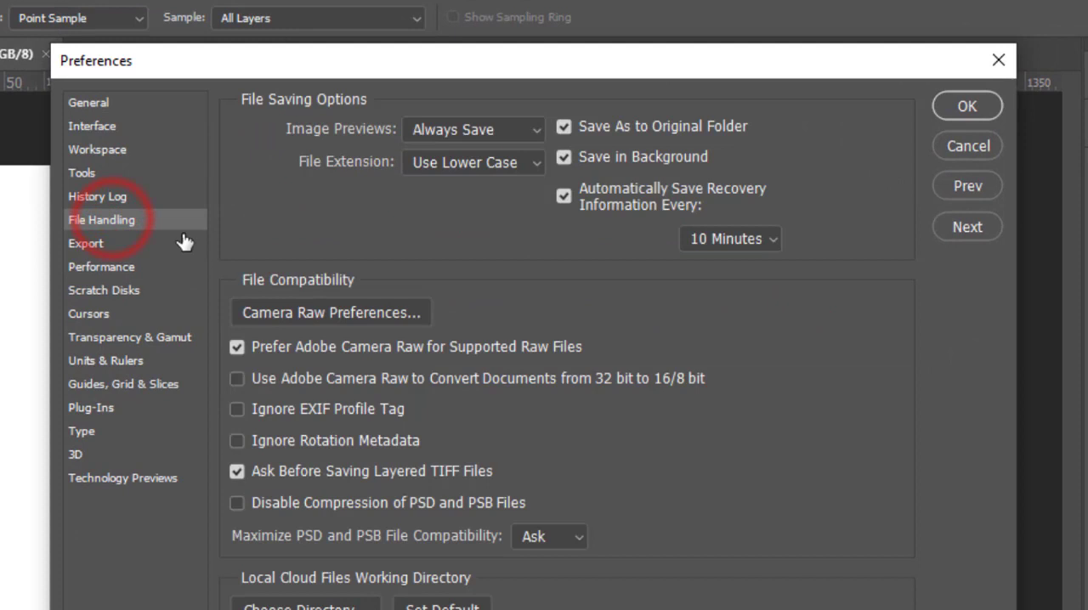
pyautogui.moveTo(685, 217)
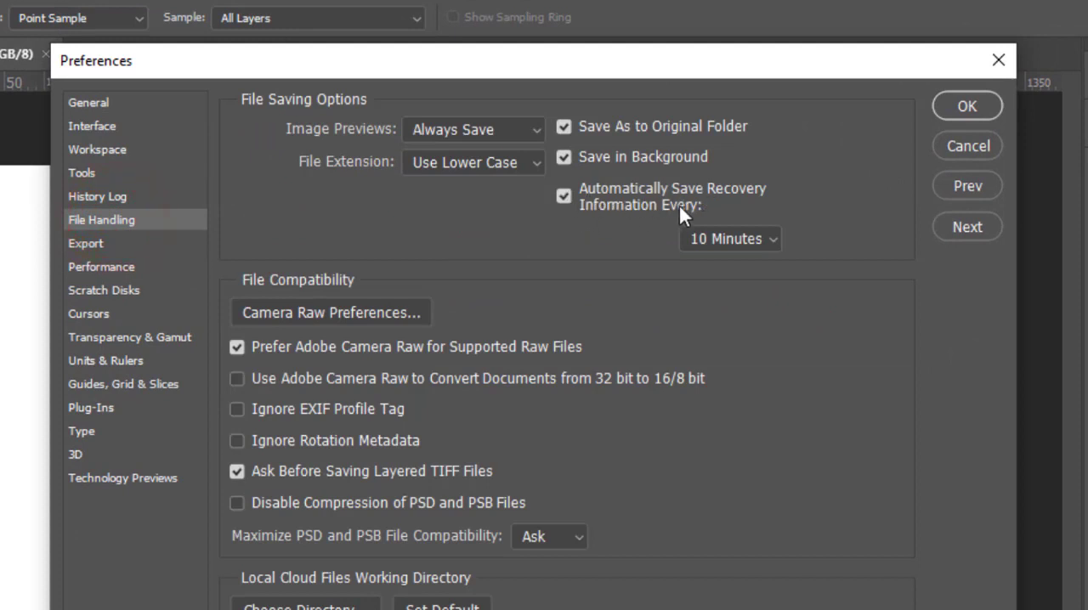
pyautogui.moveTo(574, 209)
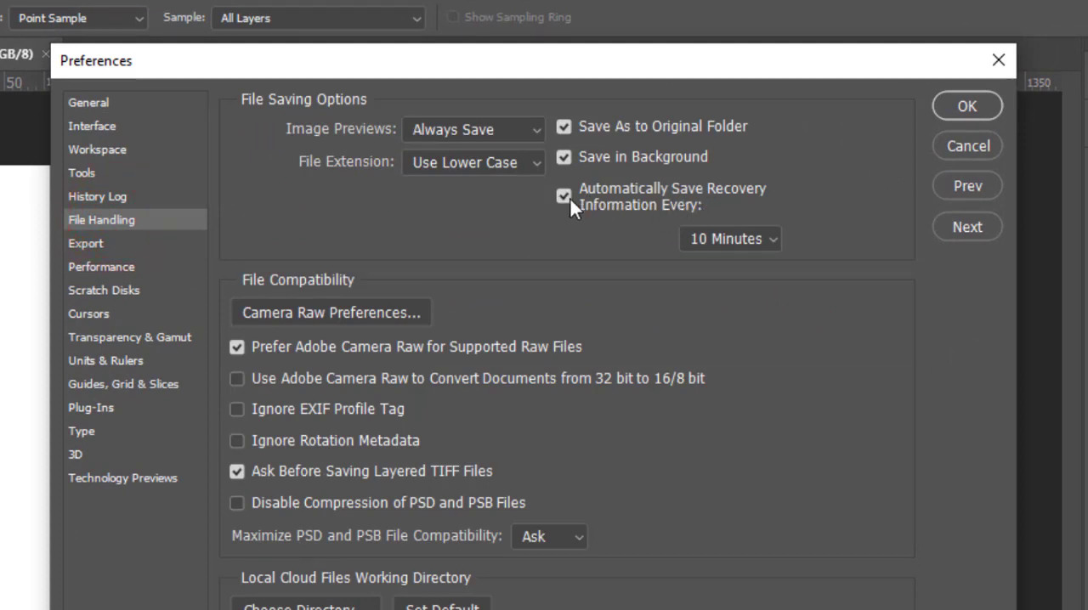
# - Set Automatically Save Recovery Information Every to 5 Minutes and confirm with OK
pyautogui.click(730, 239)
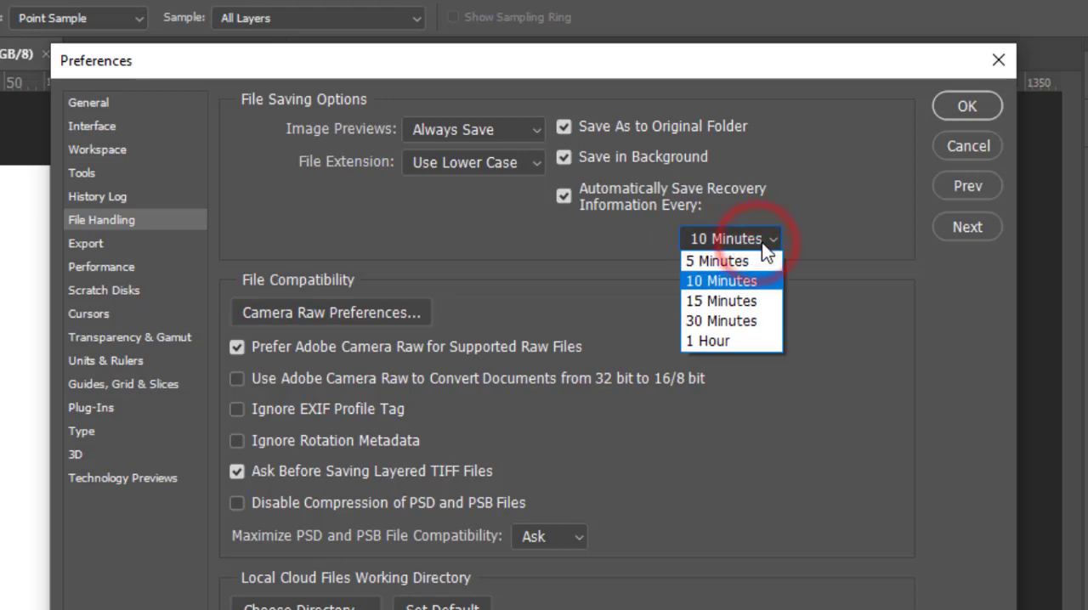
pyautogui.click(717, 261)
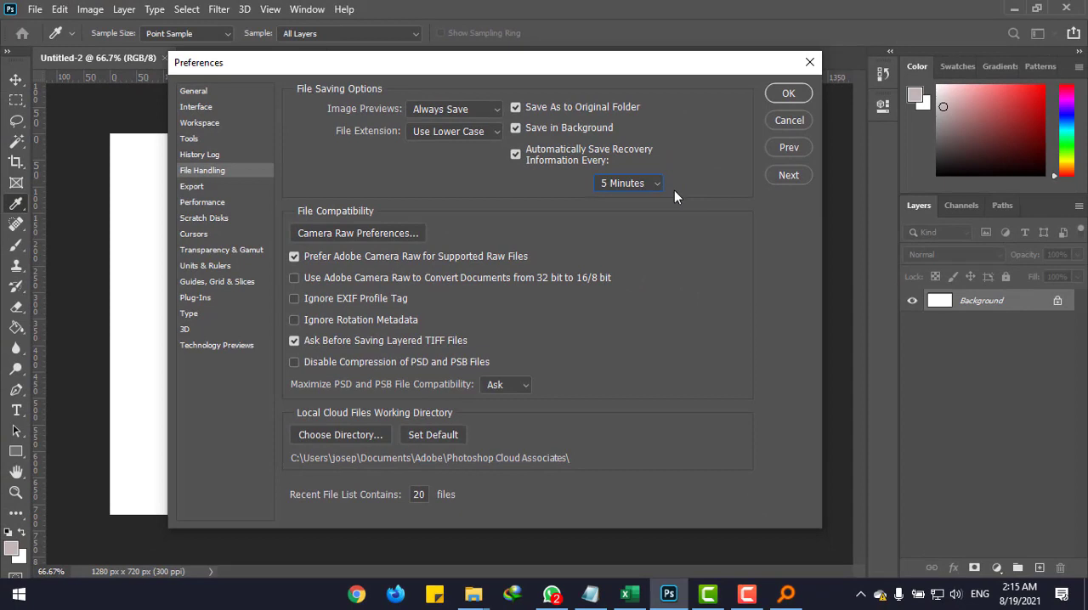
pyautogui.click(788, 93)
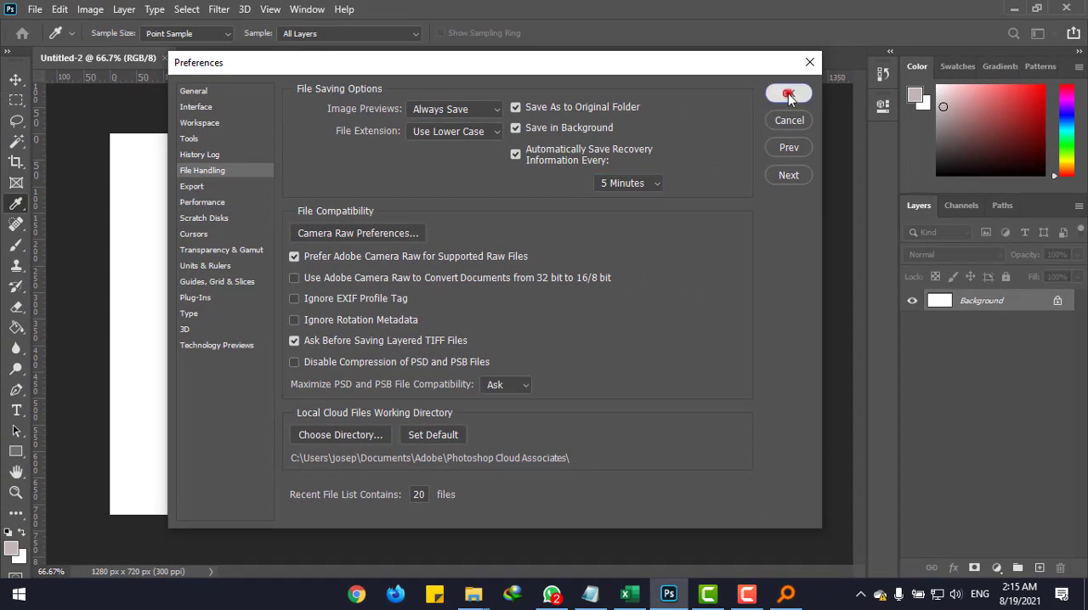
pyautogui.click(788, 93)
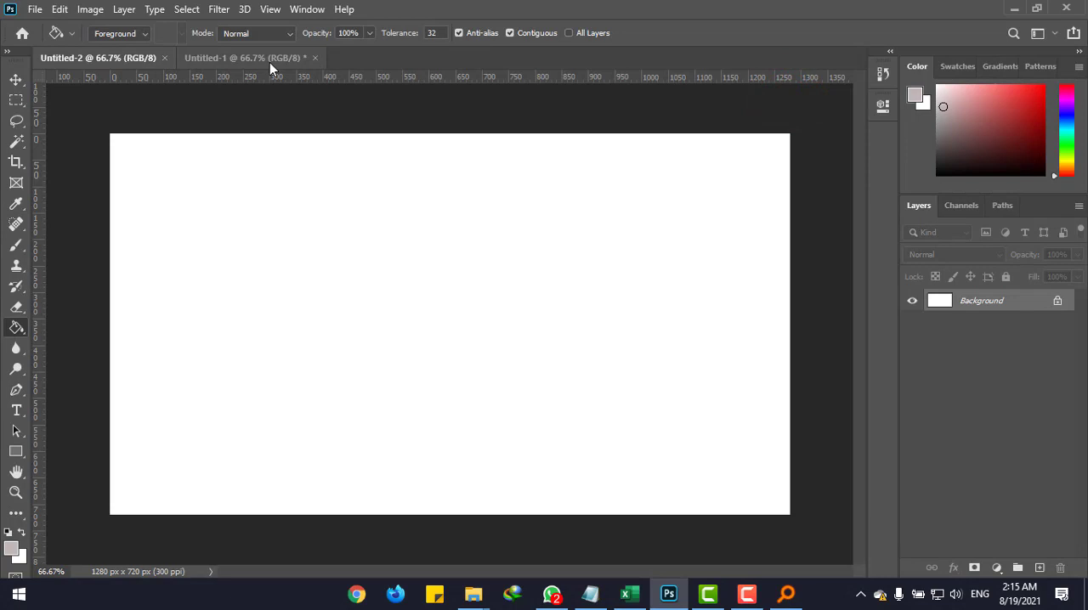
# - Switch to the unsaved Untitled-1 tab with the Joseph IT banner
pyautogui.click(246, 58)
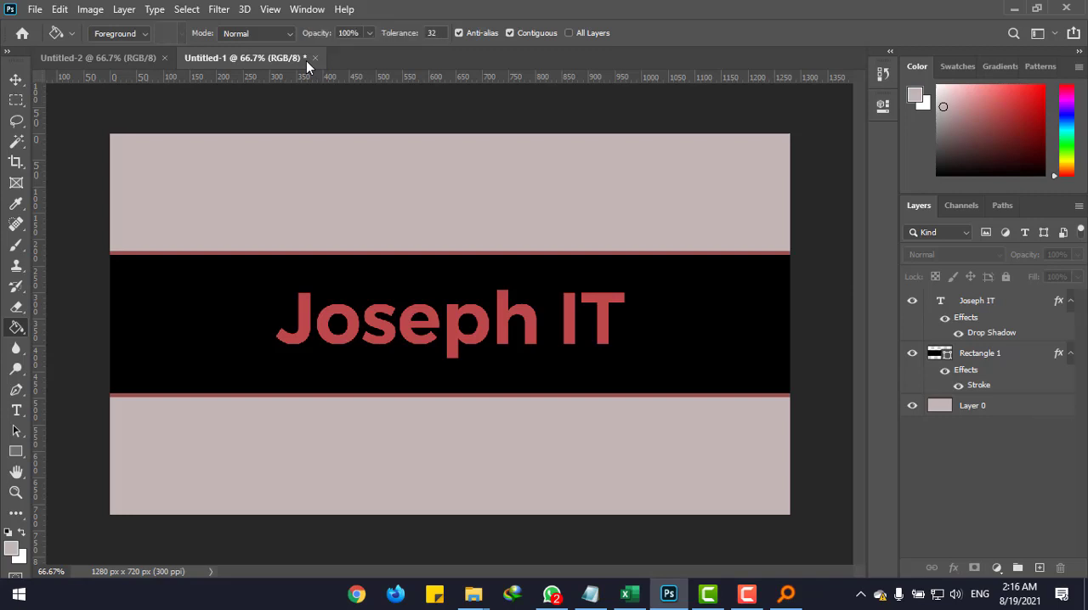
pyautogui.moveTo(653, 489)
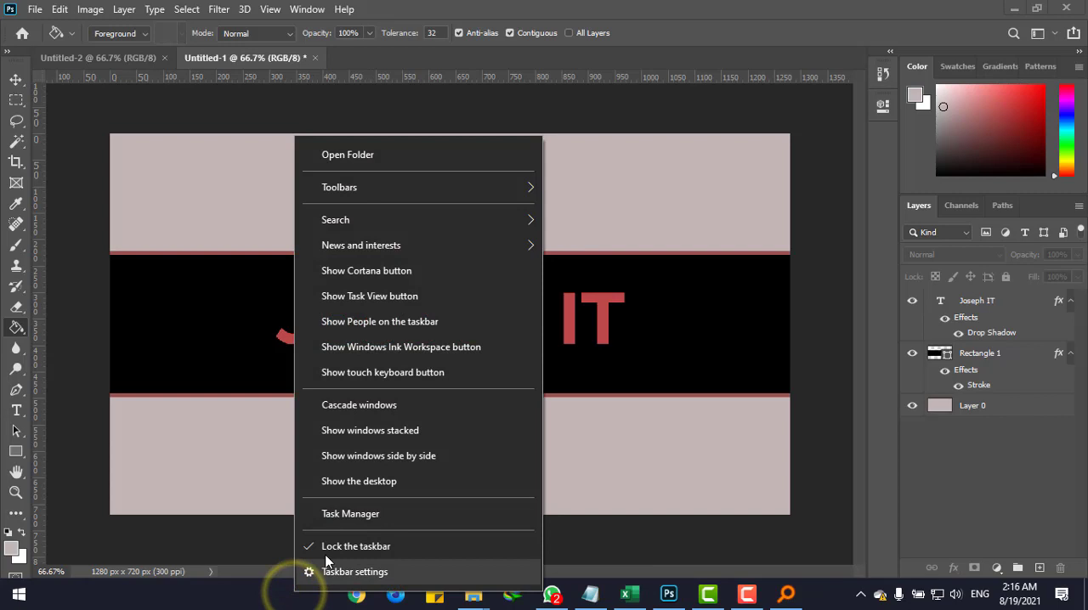
# - End the Adobe Photoshop 2020 task in Task Manager, then close Task Manager
pyautogui.click(351, 514)
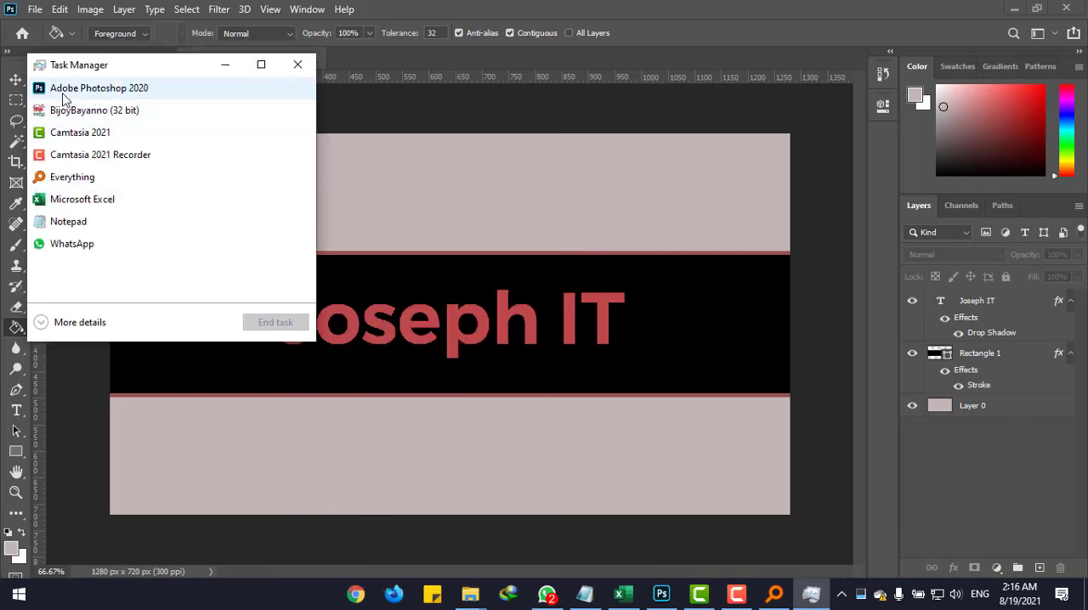
pyautogui.click(99, 87)
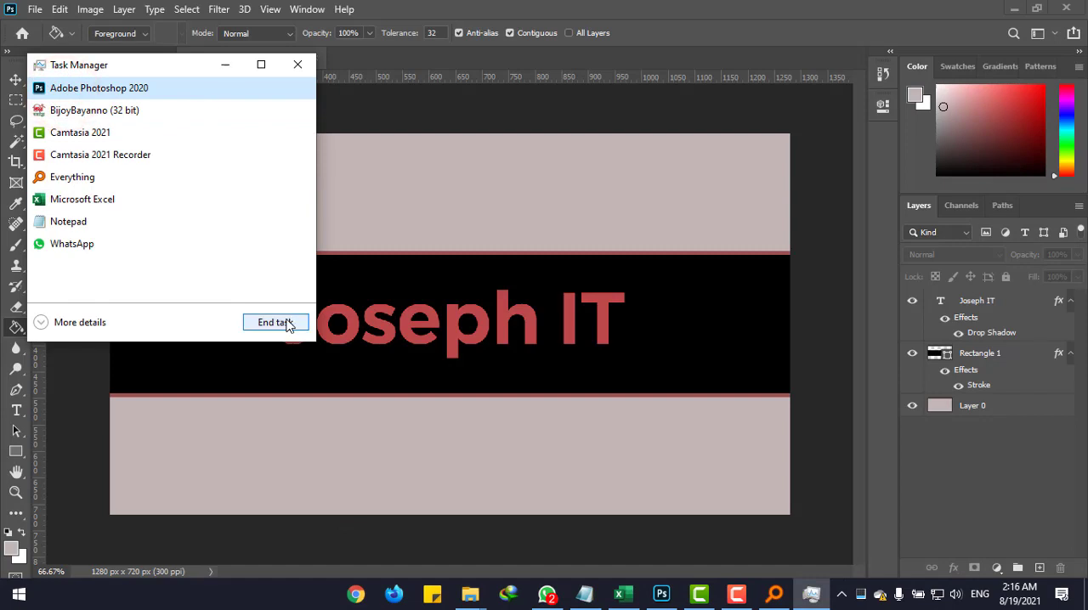
pyautogui.click(276, 322)
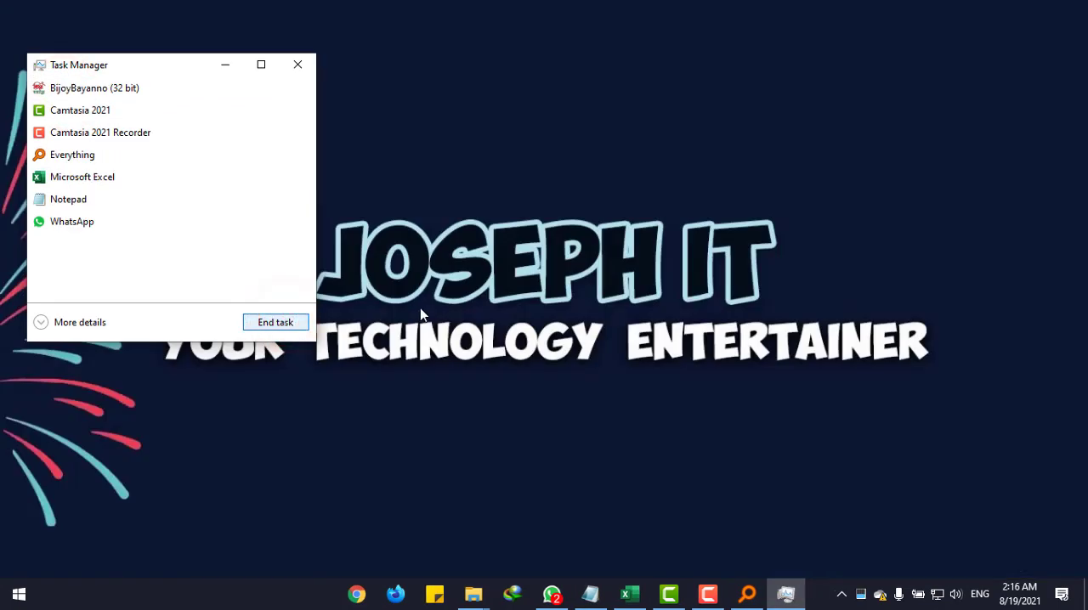
pyautogui.moveTo(297, 65)
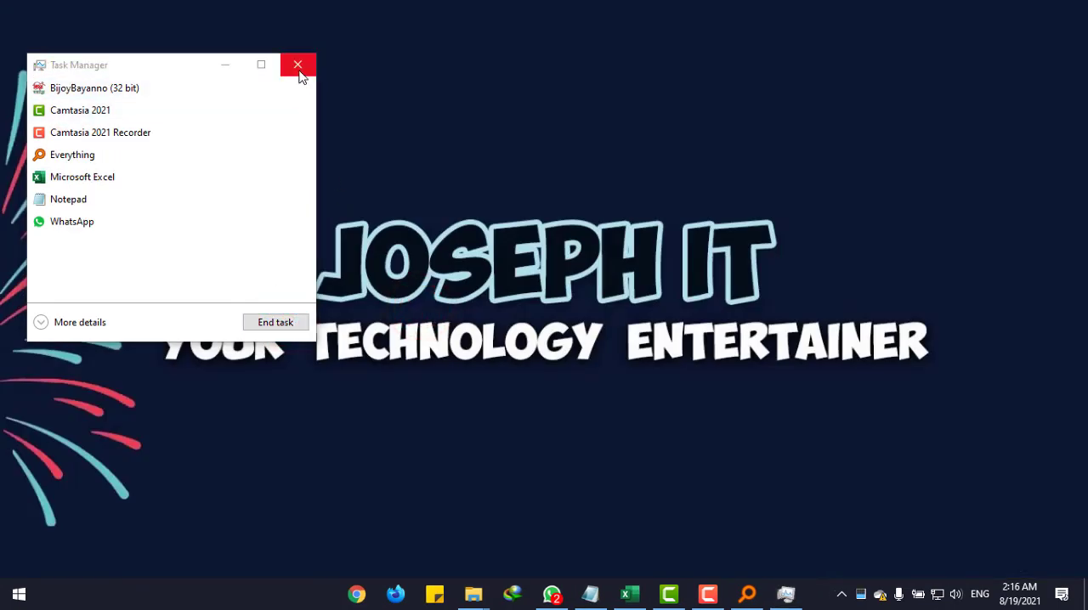
pyautogui.click(298, 65)
pyautogui.write('%appdata%')
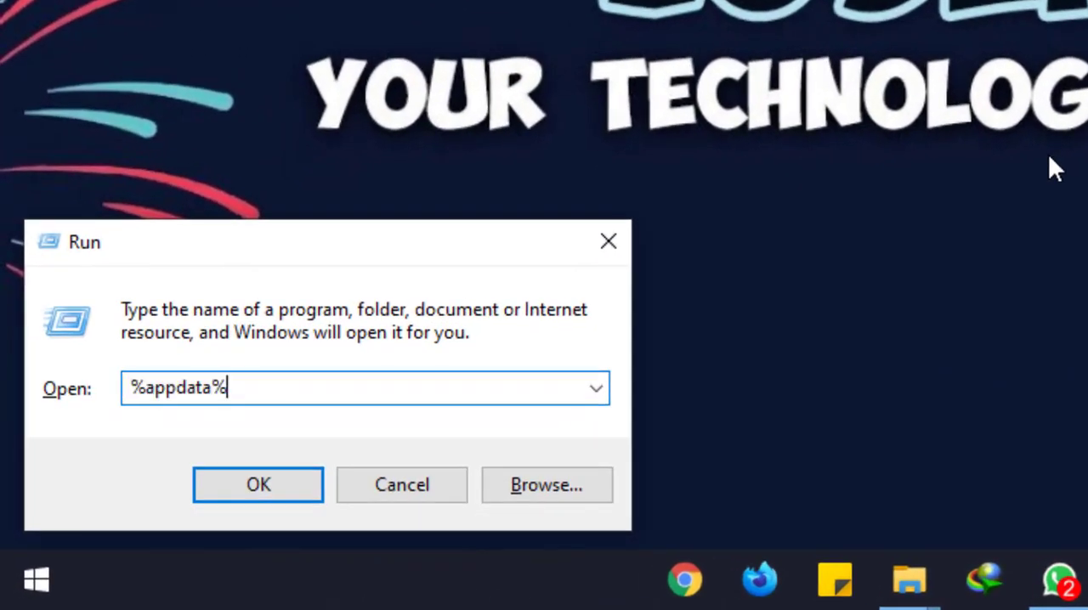
pyautogui.moveTo(230, 400)
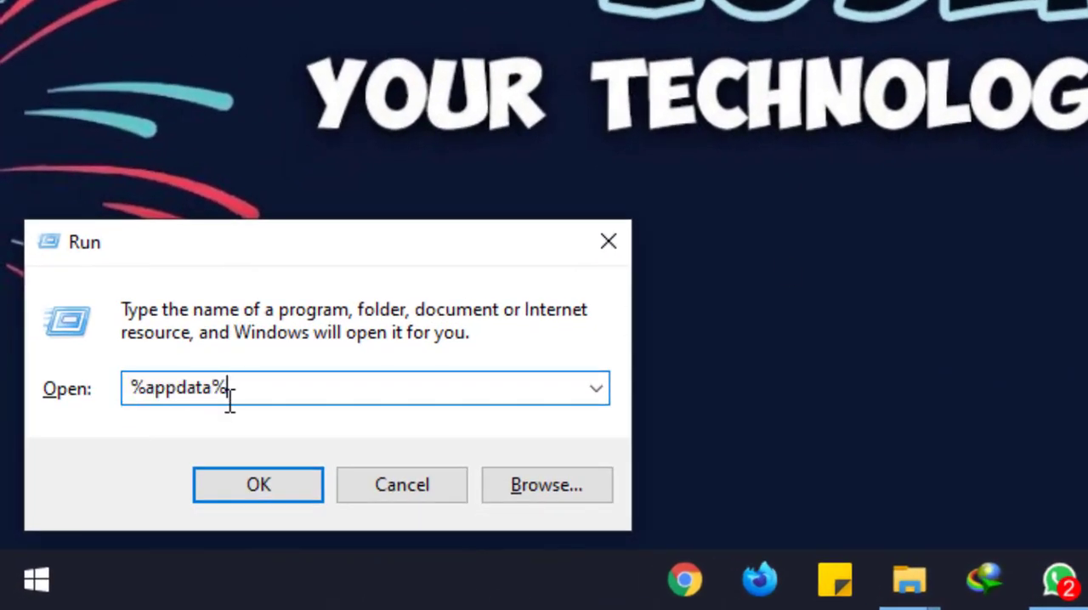
pyautogui.moveTo(259, 463)
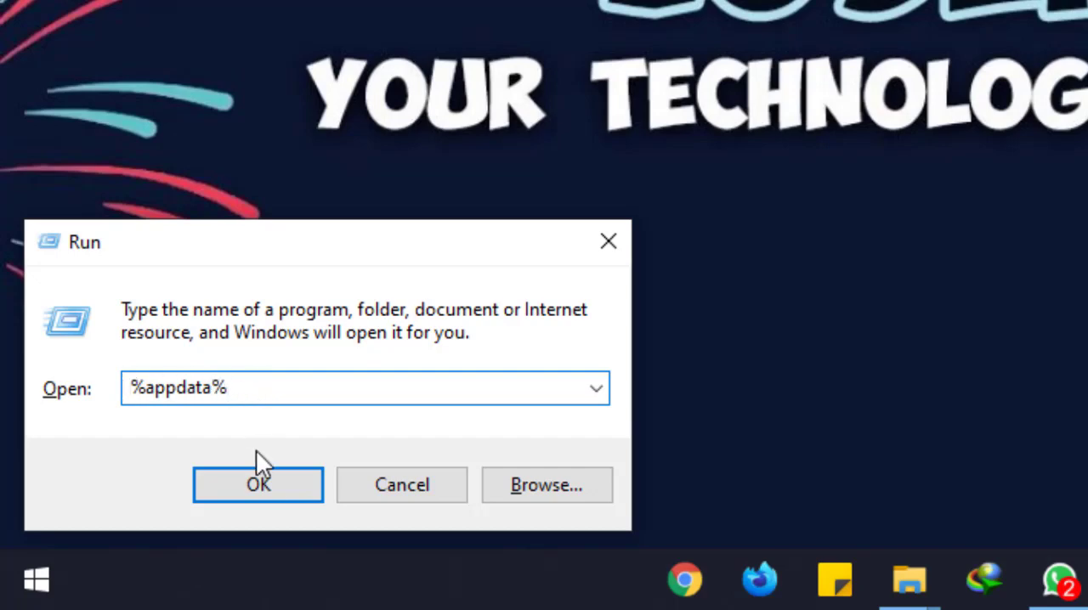
# - Submit %appdata% from the Run dialog
pyautogui.click(257, 484)
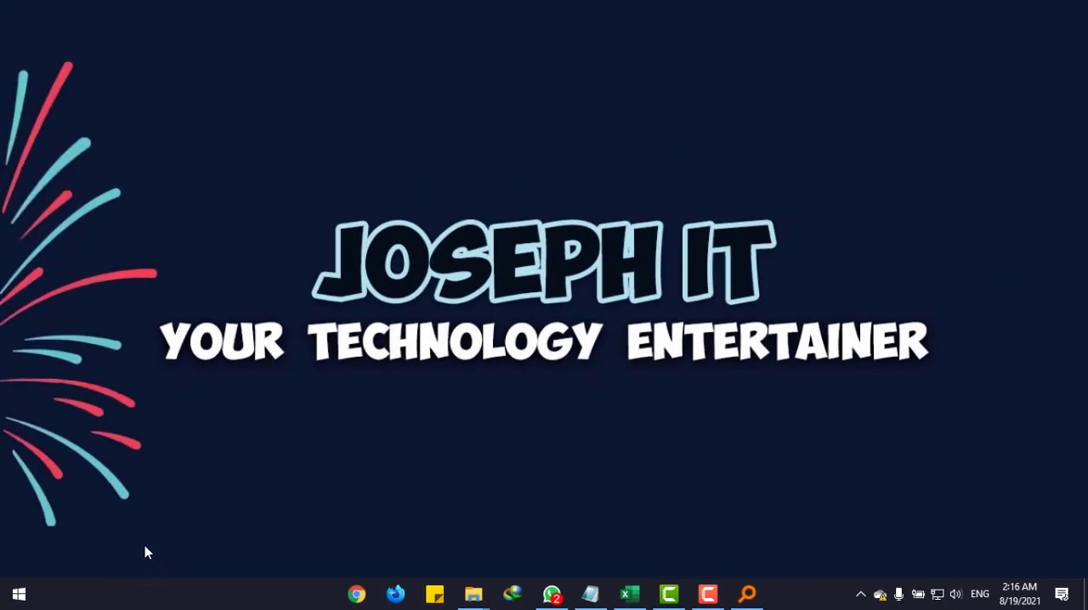
# - Browse from Roaming into Adobe > Adobe Photoshop 2020
pyautogui.click(472, 593)
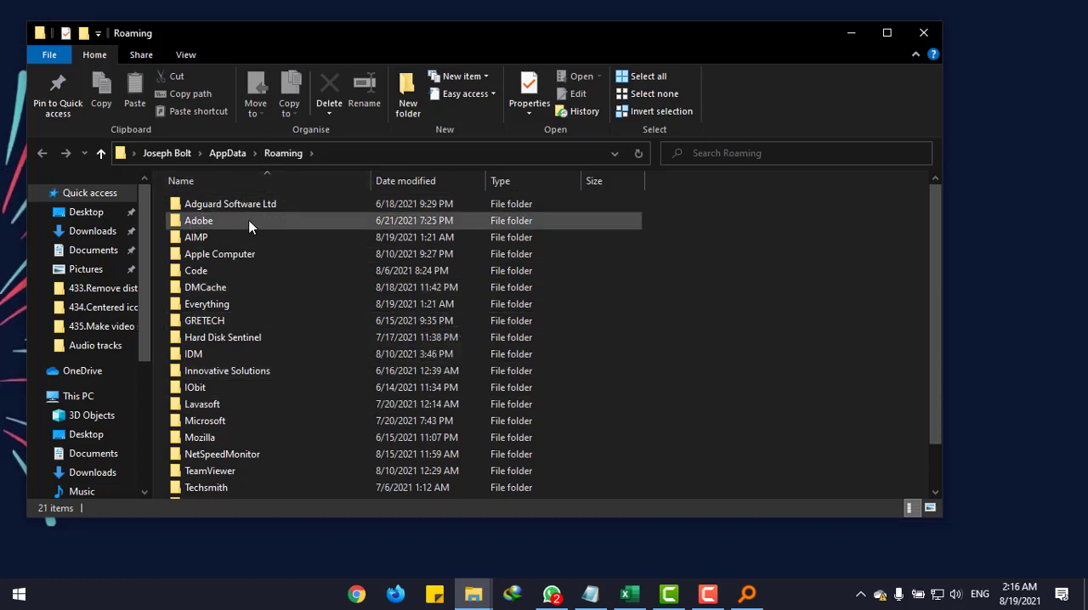
pyautogui.doubleClick(198, 221)
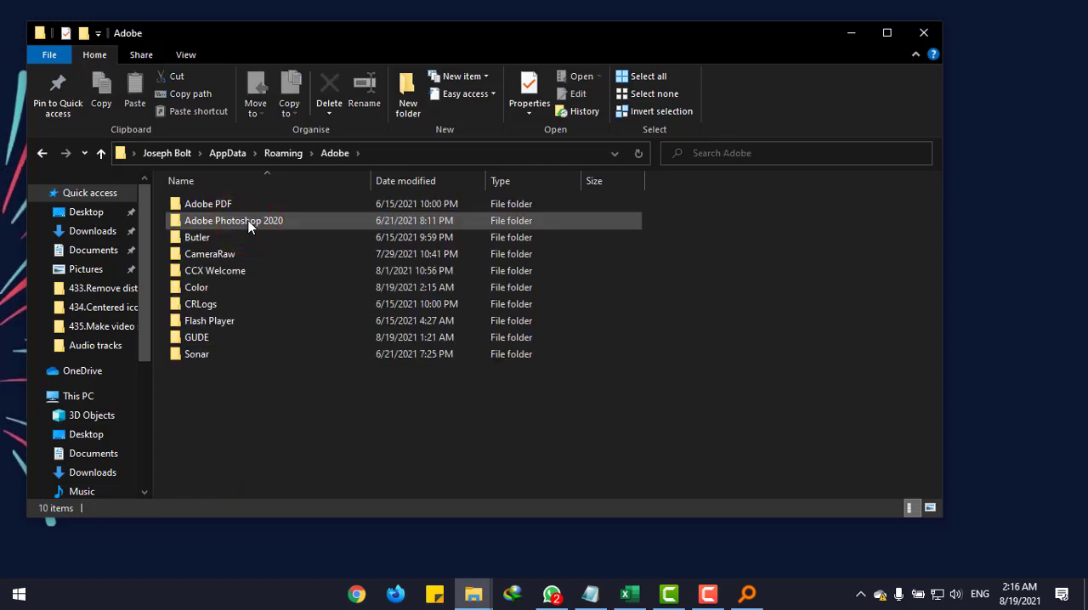
pyautogui.click(233, 220)
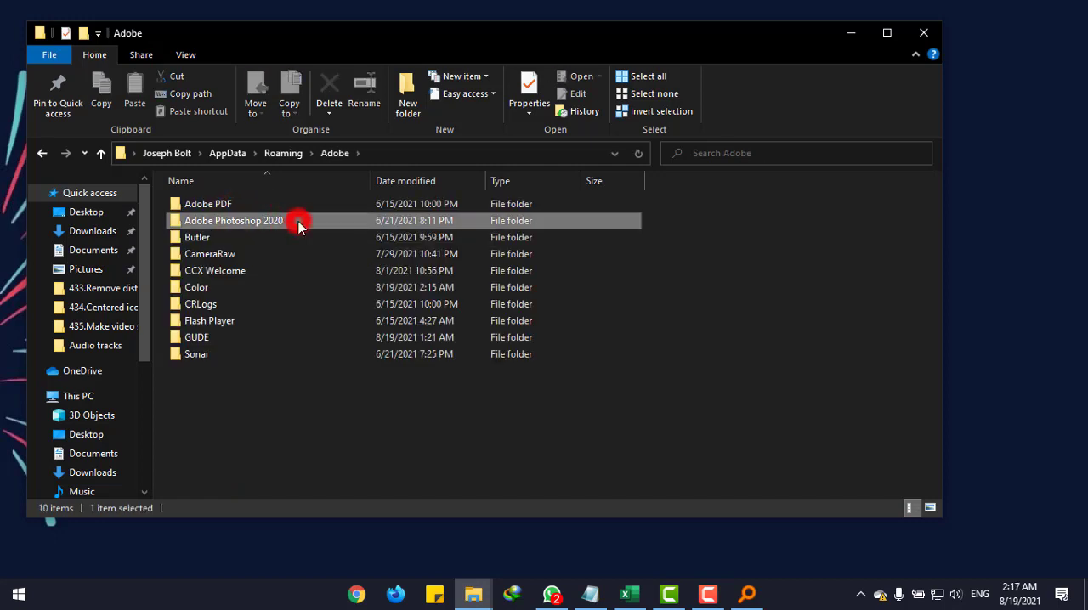
pyautogui.doubleClick(233, 220)
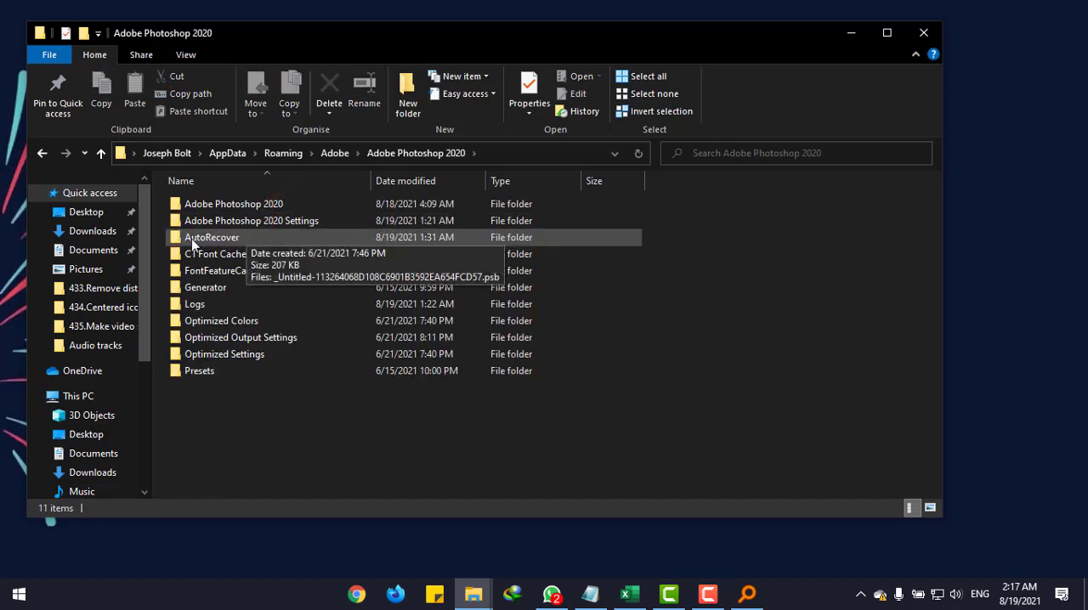
# - In the AutoRecover folder, select and right-click the autosaved .psb file
pyautogui.doubleClick(212, 237)
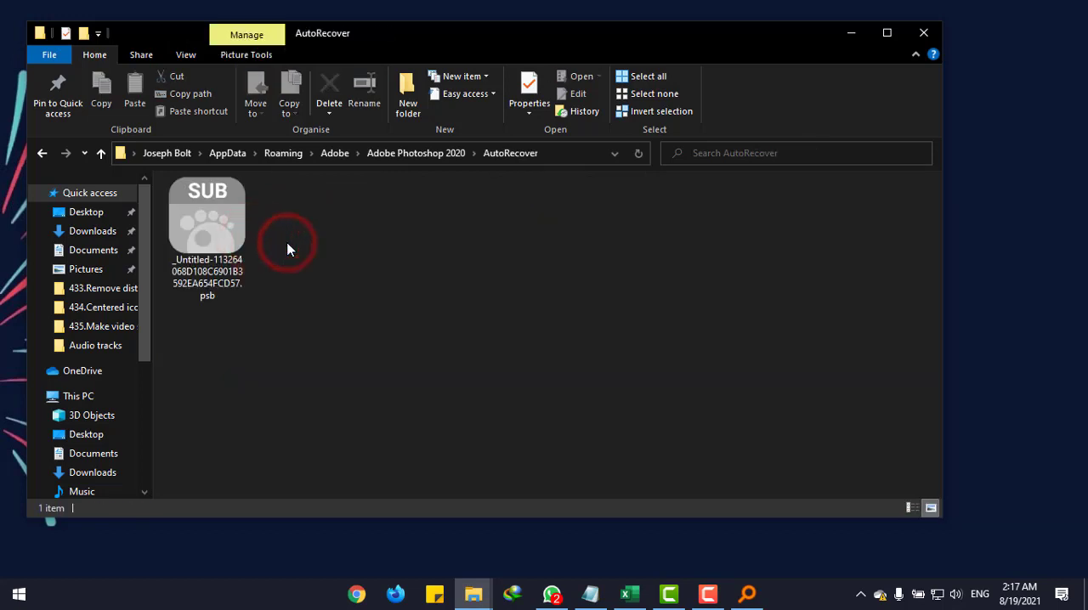
pyautogui.click(206, 217)
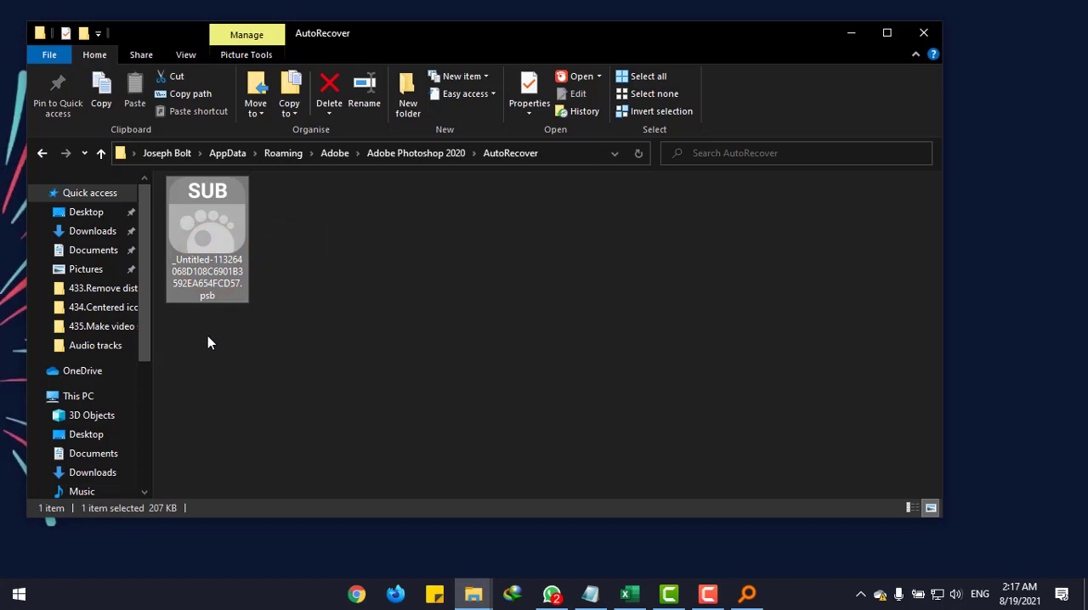
pyautogui.rightClick(208, 239)
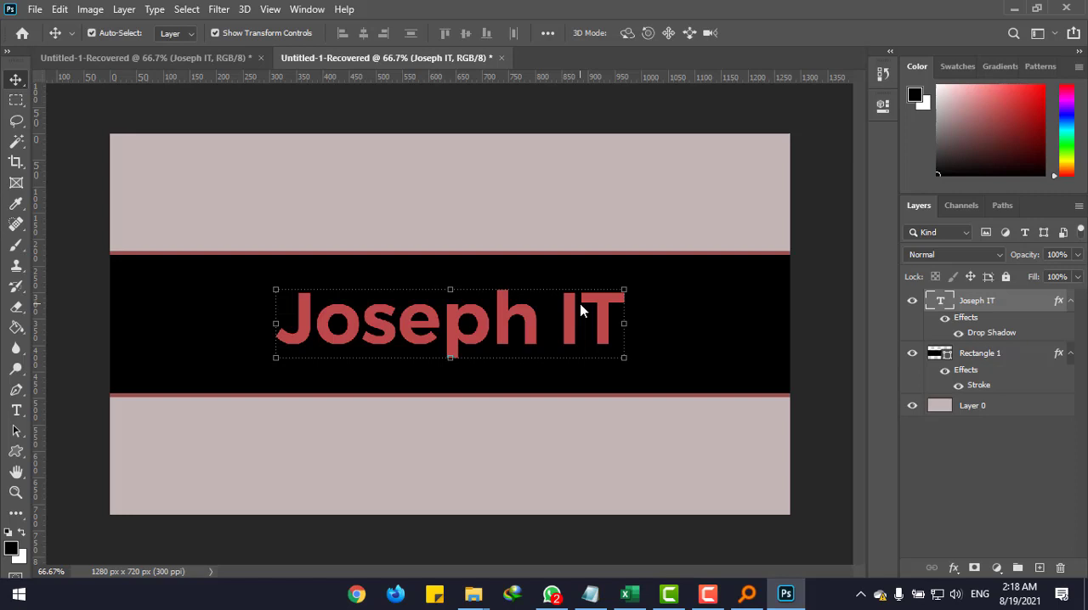
pyautogui.moveTo(1051, 7)
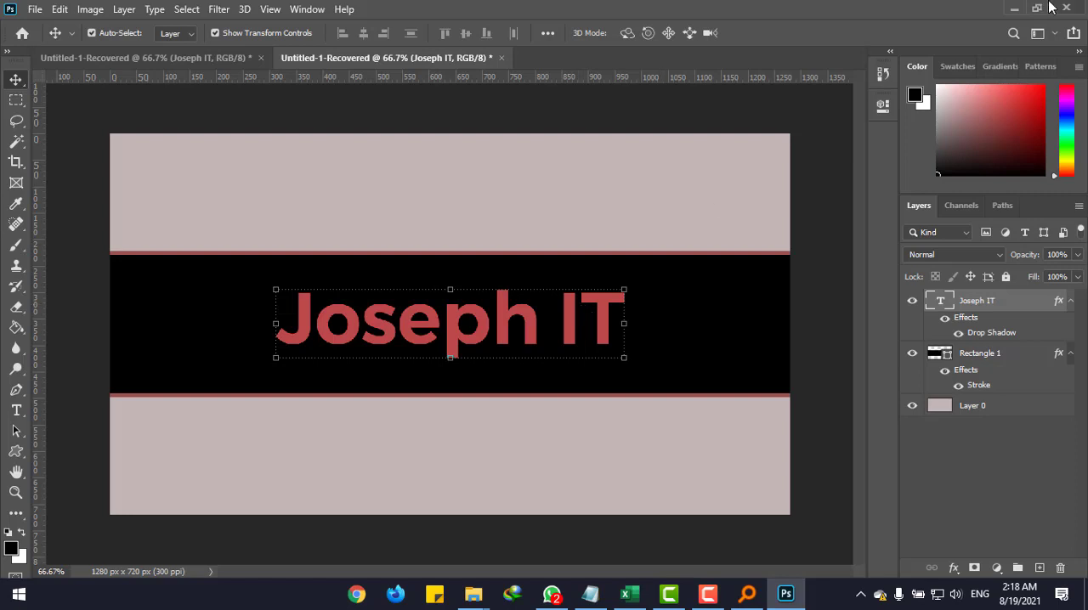